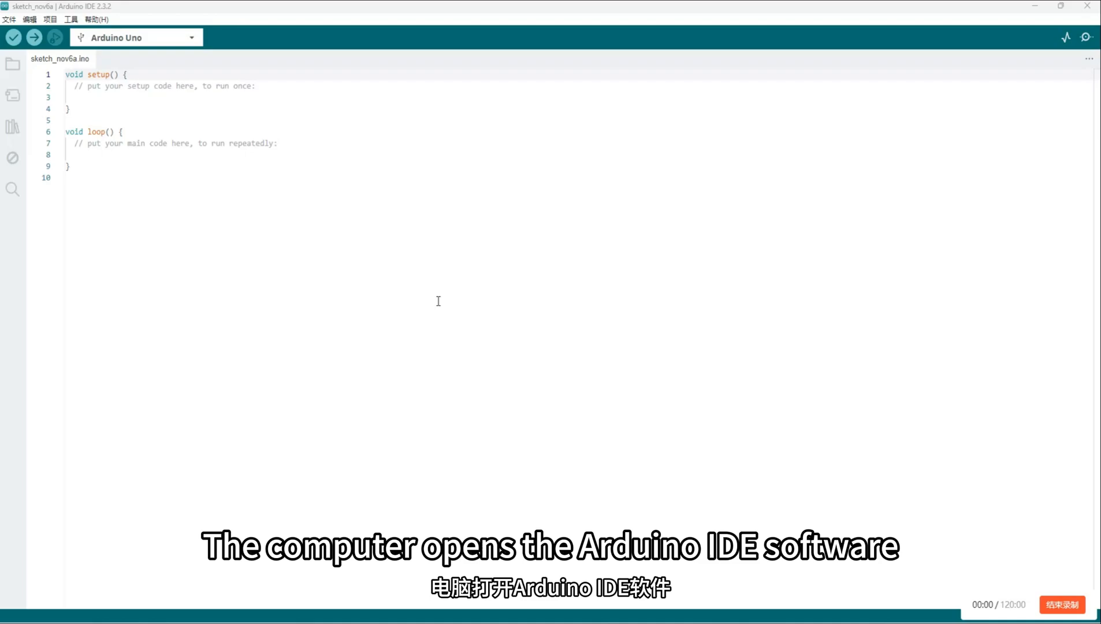
# Step: Add Arduino-INA226.zip from D:\素材\176.DD075 INA226\实际使用 as a ZIP library
pyautogui.click(49, 19)
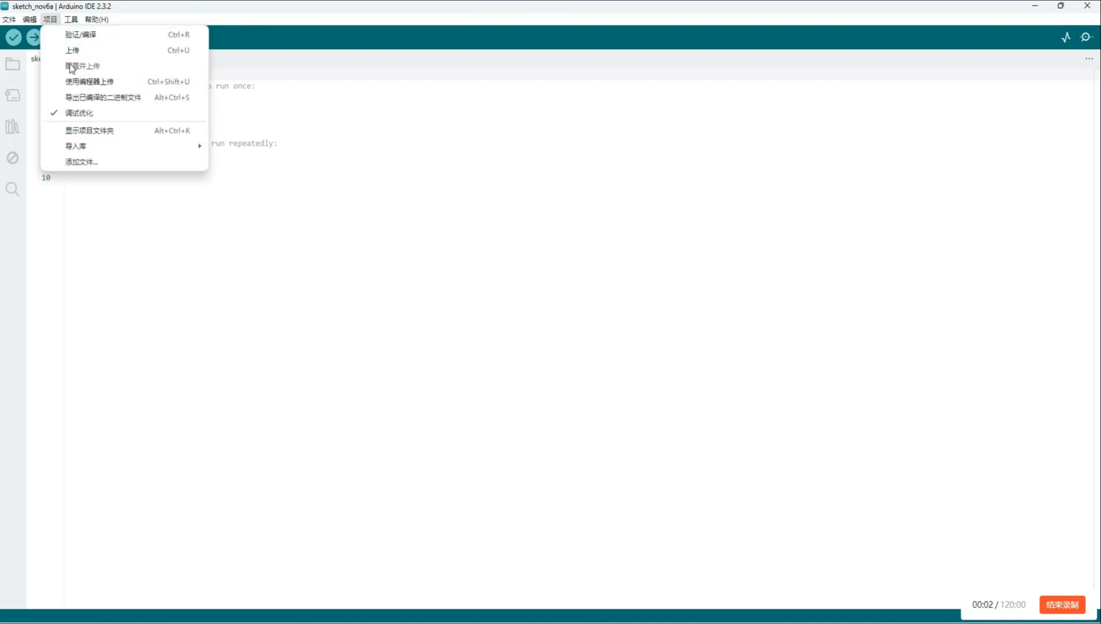
pyautogui.click(81, 162)
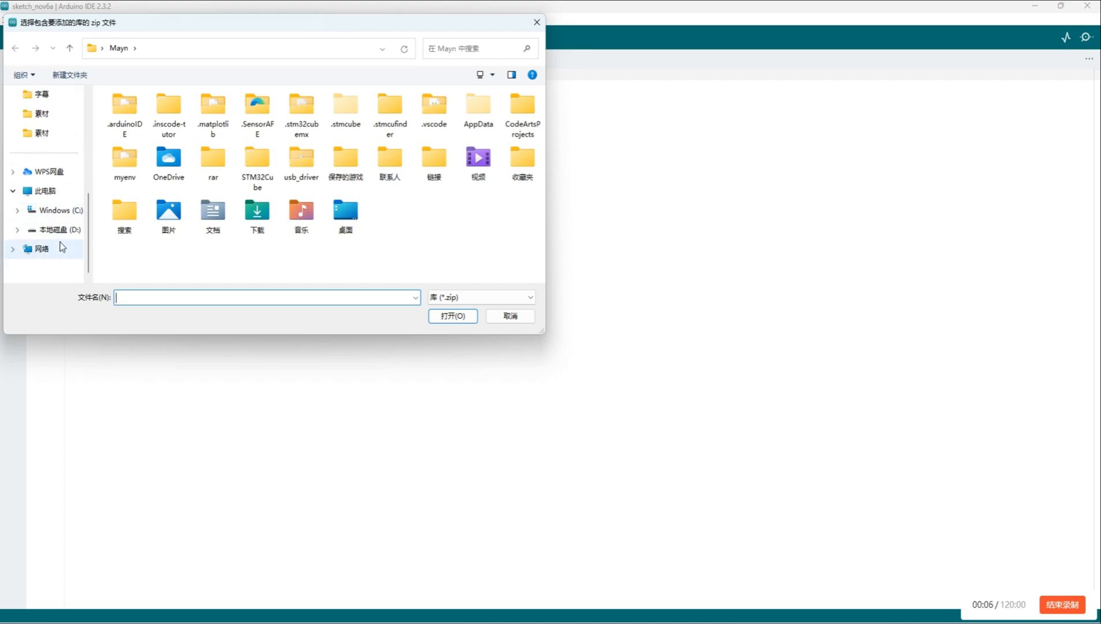
pyautogui.click(60, 230)
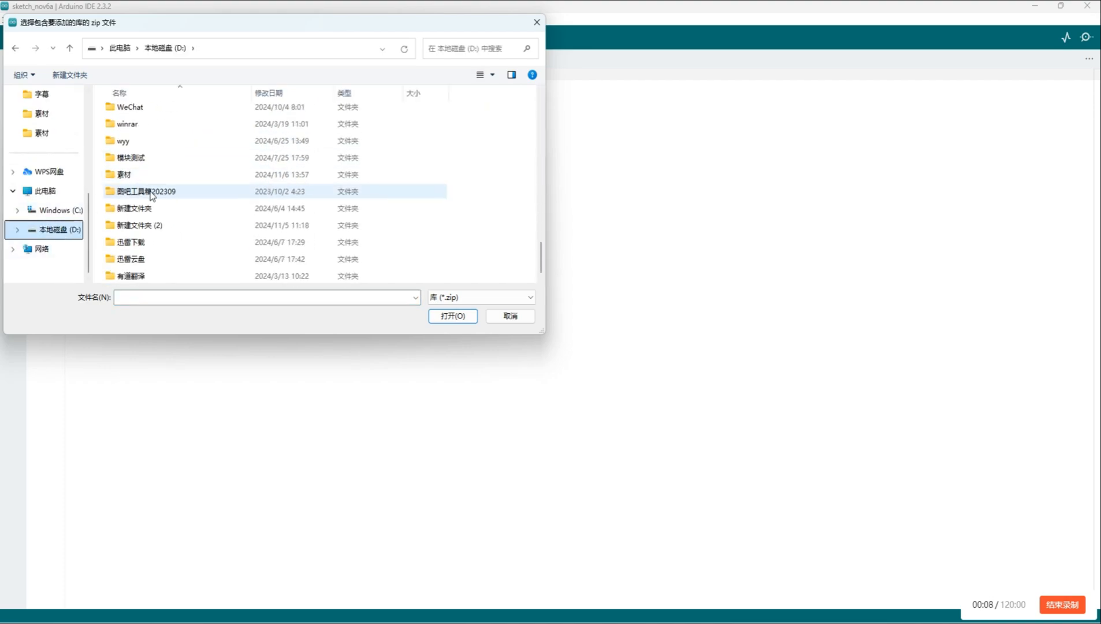
pyautogui.doubleClick(123, 174)
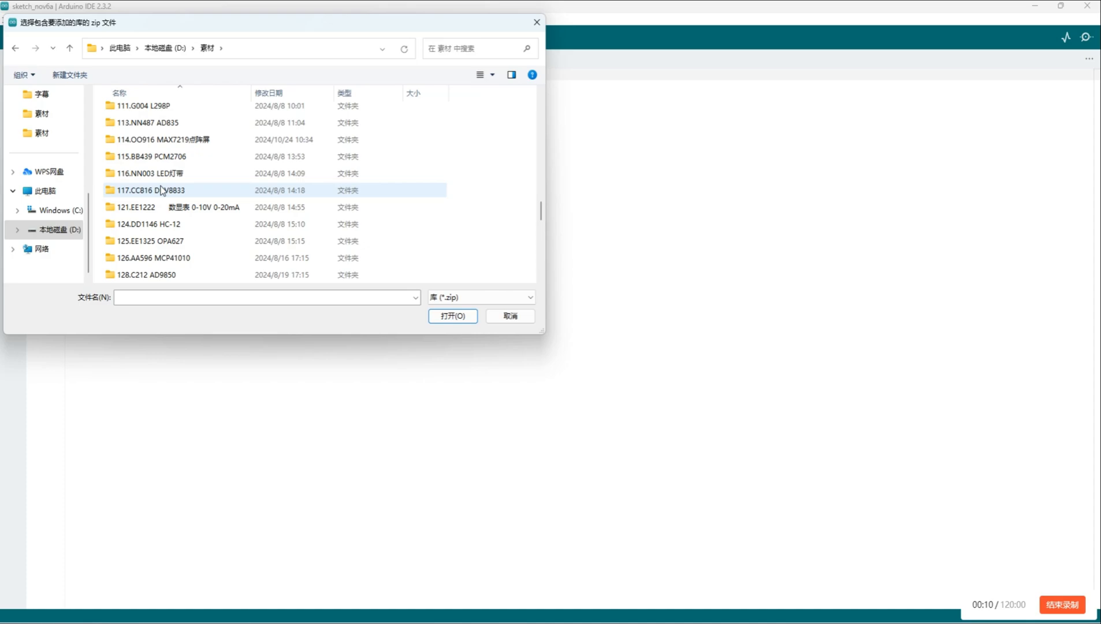
pyautogui.doubleClick(149, 189)
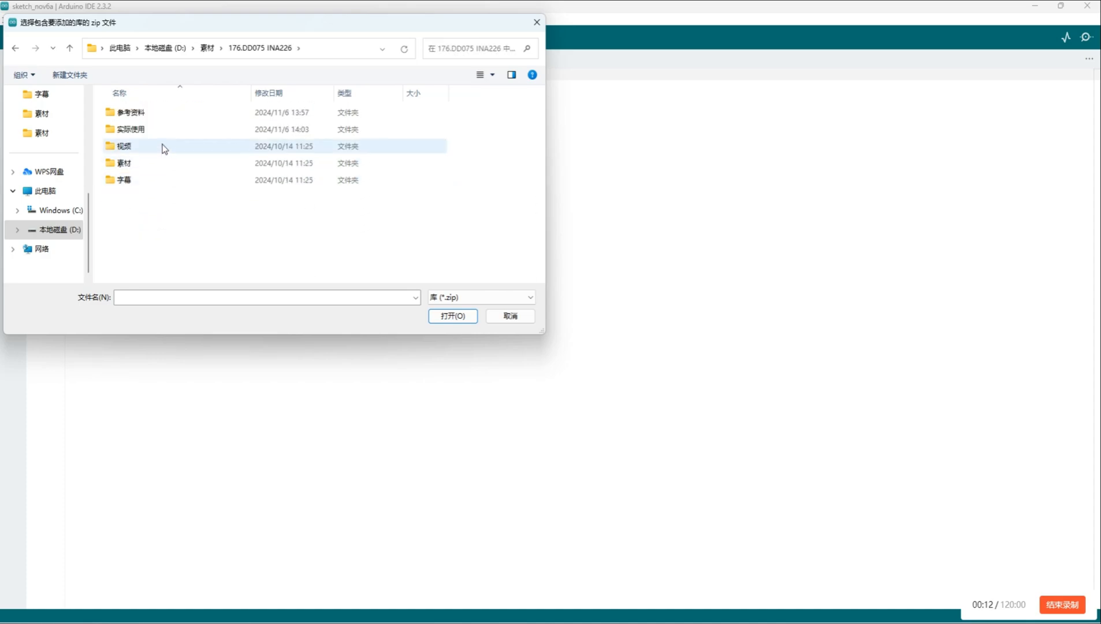
pyautogui.doubleClick(132, 129)
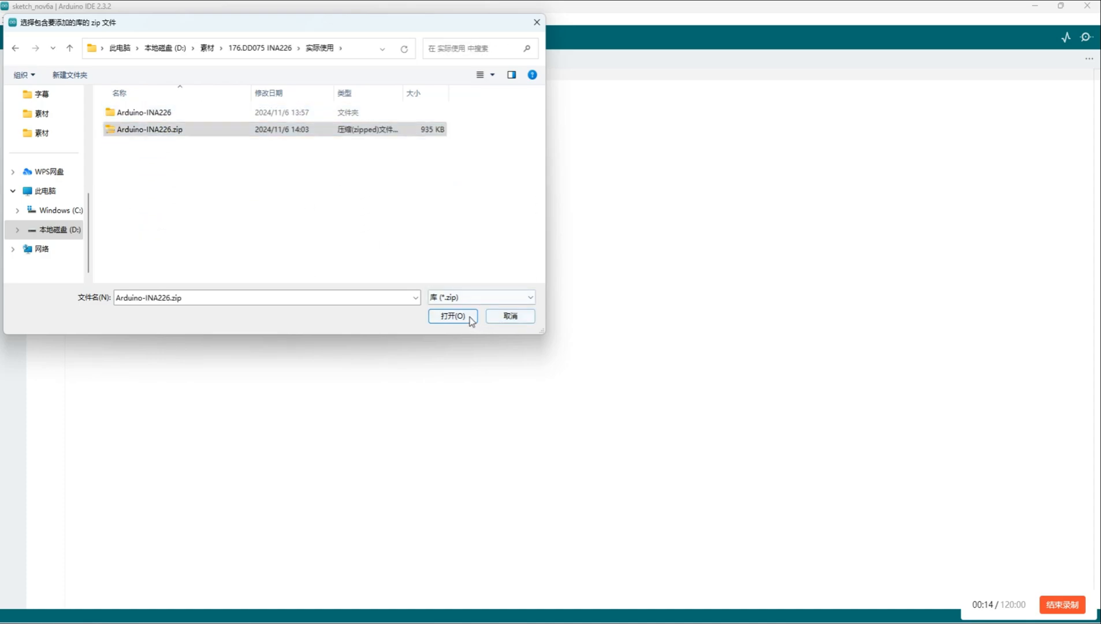
pyautogui.click(451, 316)
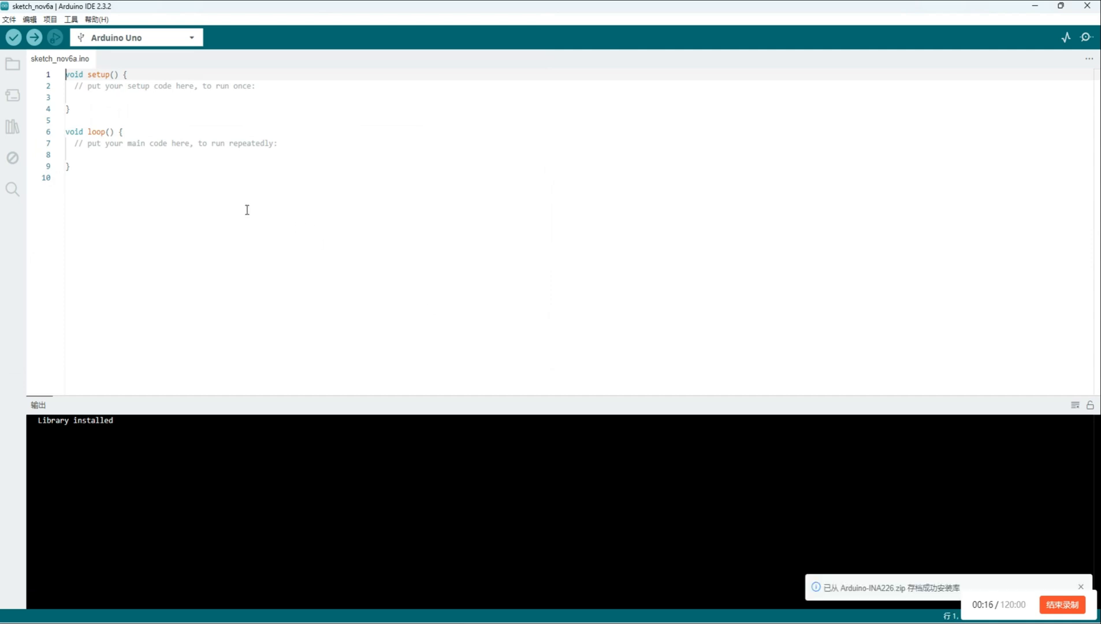
# Step: Open INA226_alert.ino from the Arduino-INA226 folders on drive D
pyautogui.click(10, 19)
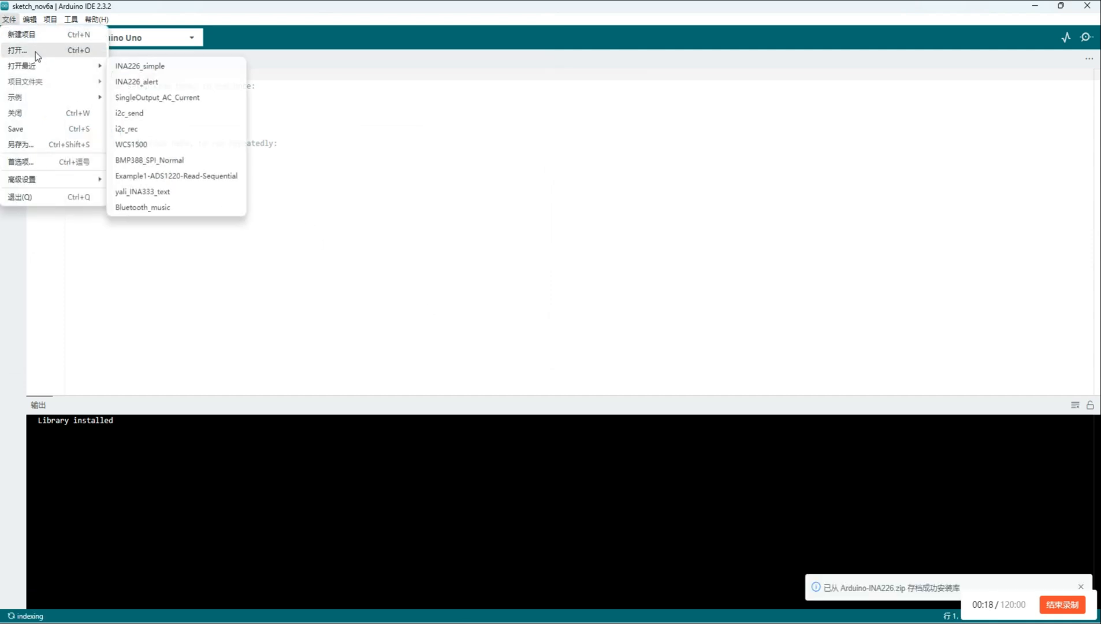
pyautogui.click(17, 50)
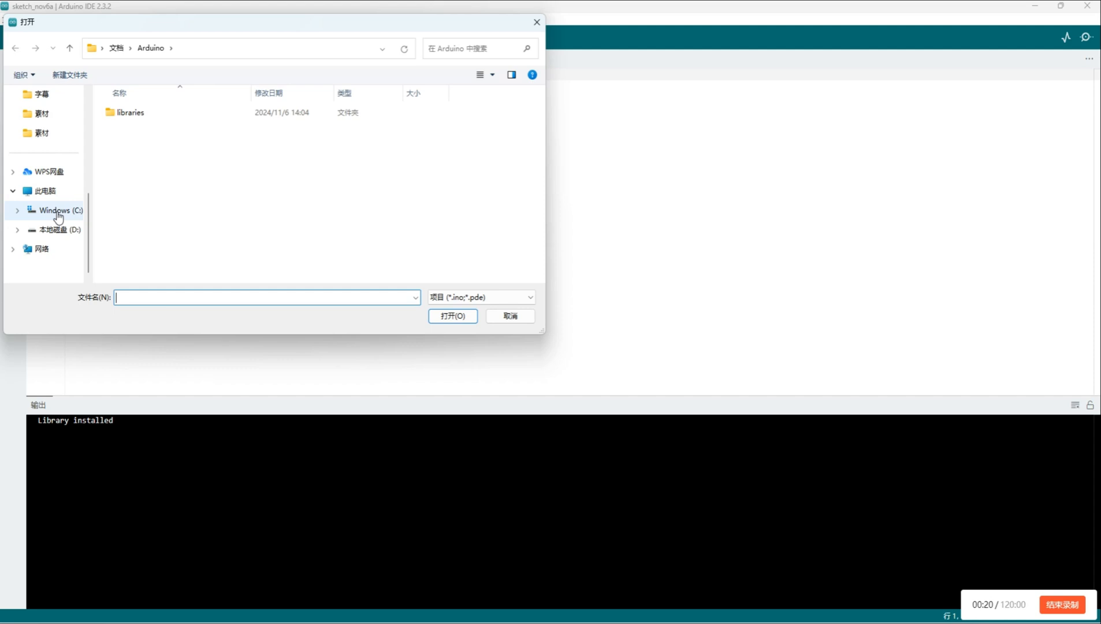
pyautogui.click(55, 230)
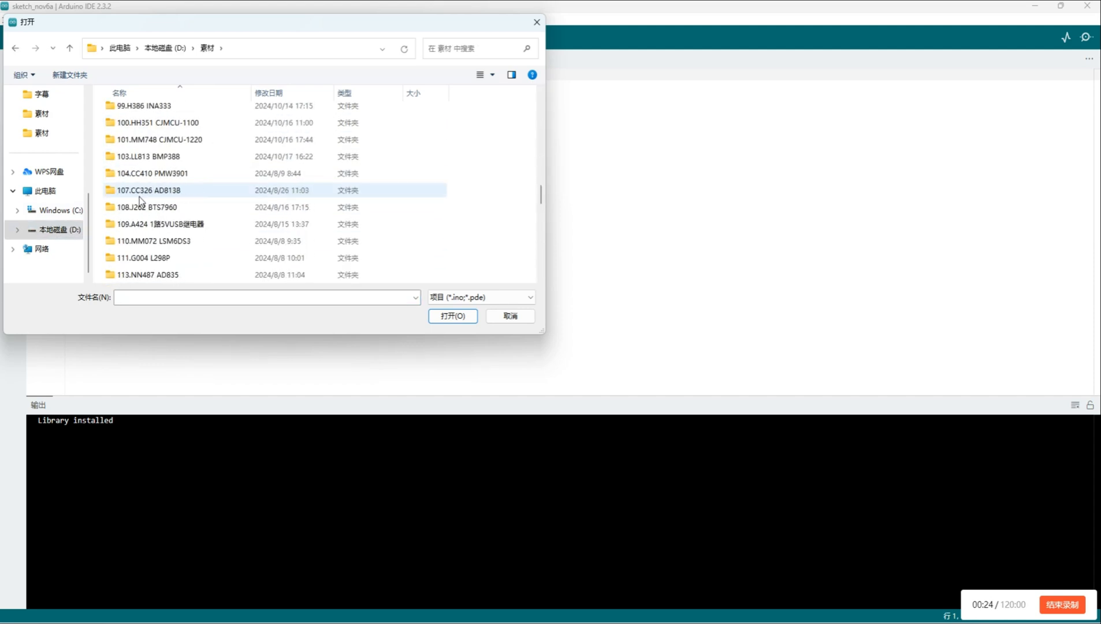
pyautogui.doubleClick(147, 189)
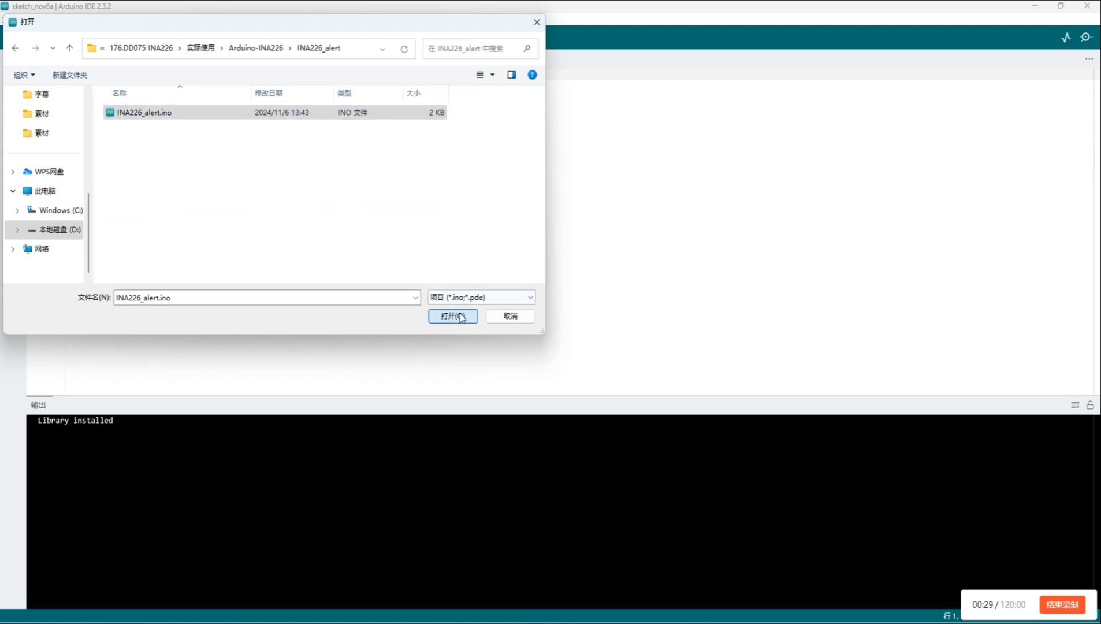
pyautogui.click(453, 315)
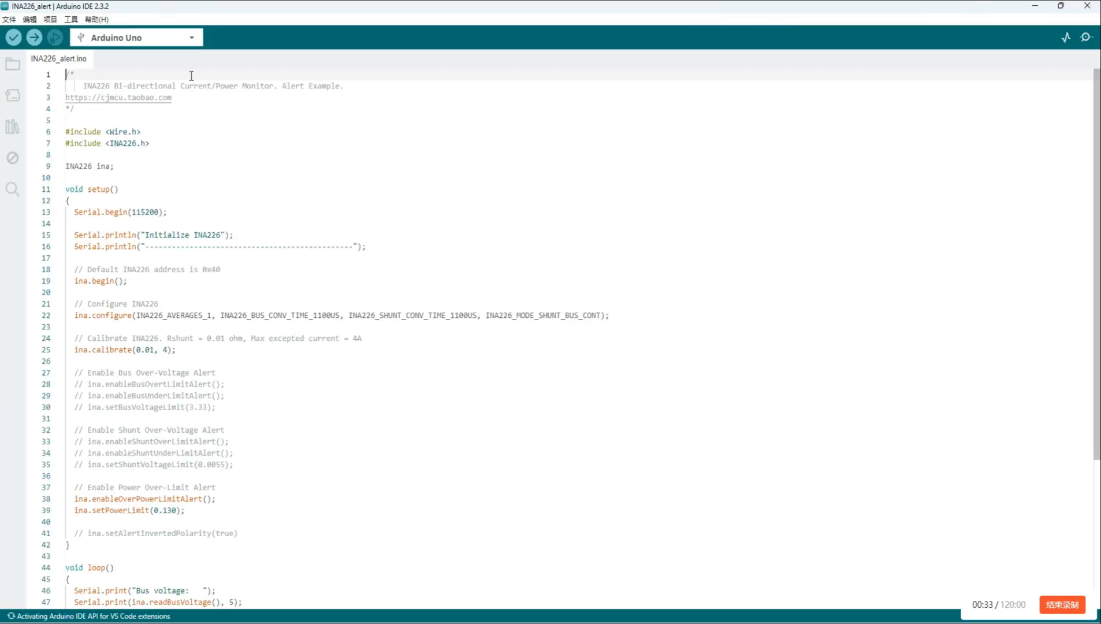
# Step: Search 'uno' and select Arduino Uno on COM5 as the board
pyautogui.click(135, 37)
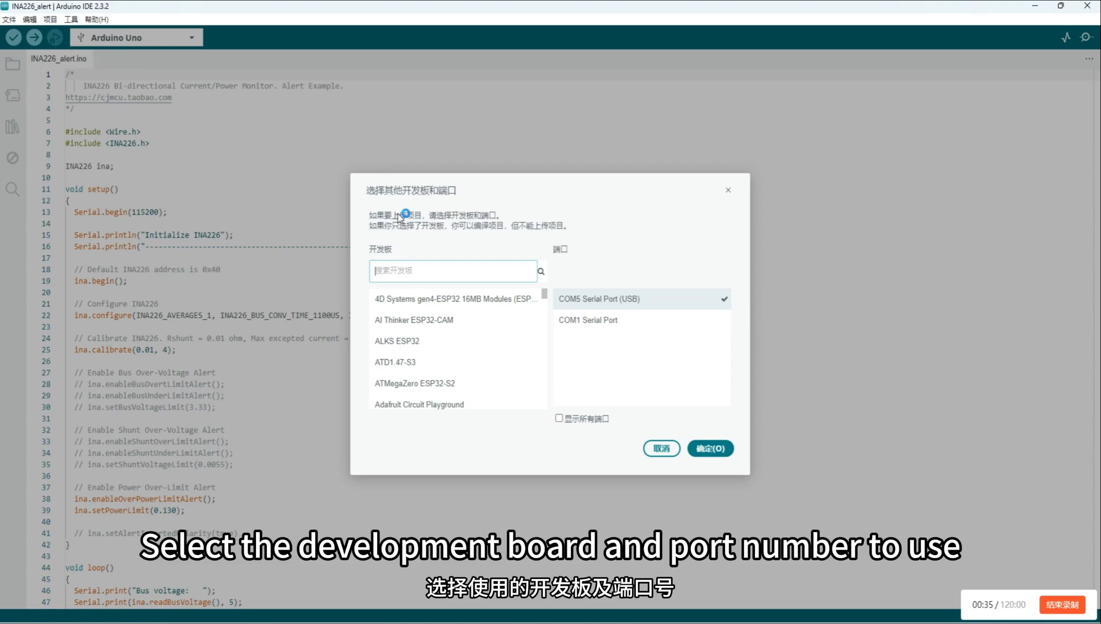
pyautogui.write('uno')
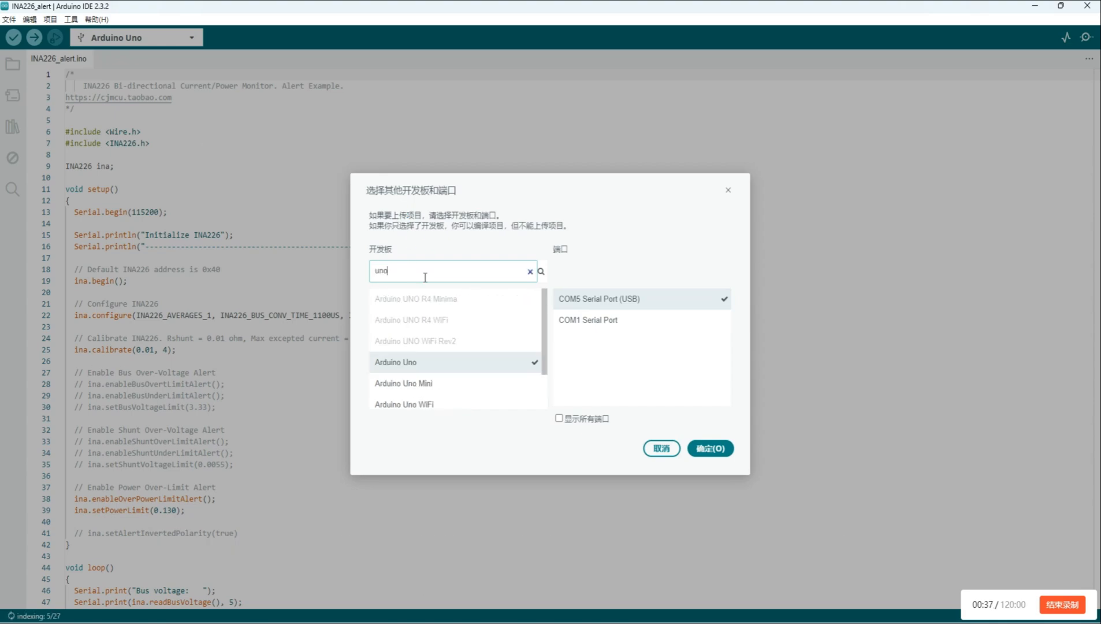
pyautogui.click(710, 448)
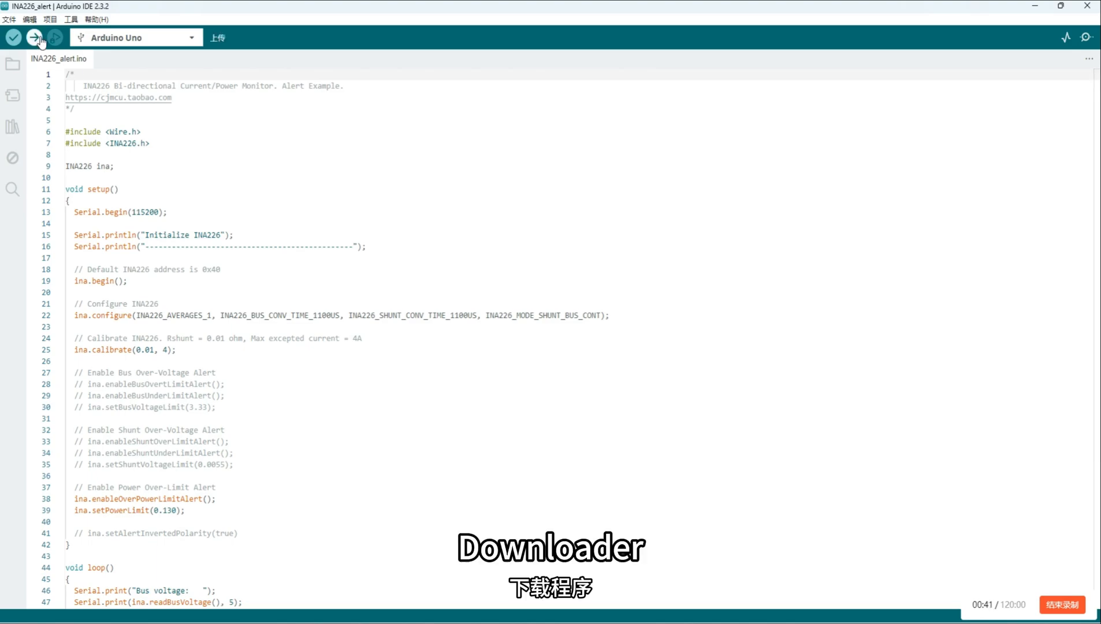
# Step: Upload INA226_alert to the Uno, then open the serial monitor at 115200 baud
pyautogui.click(33, 38)
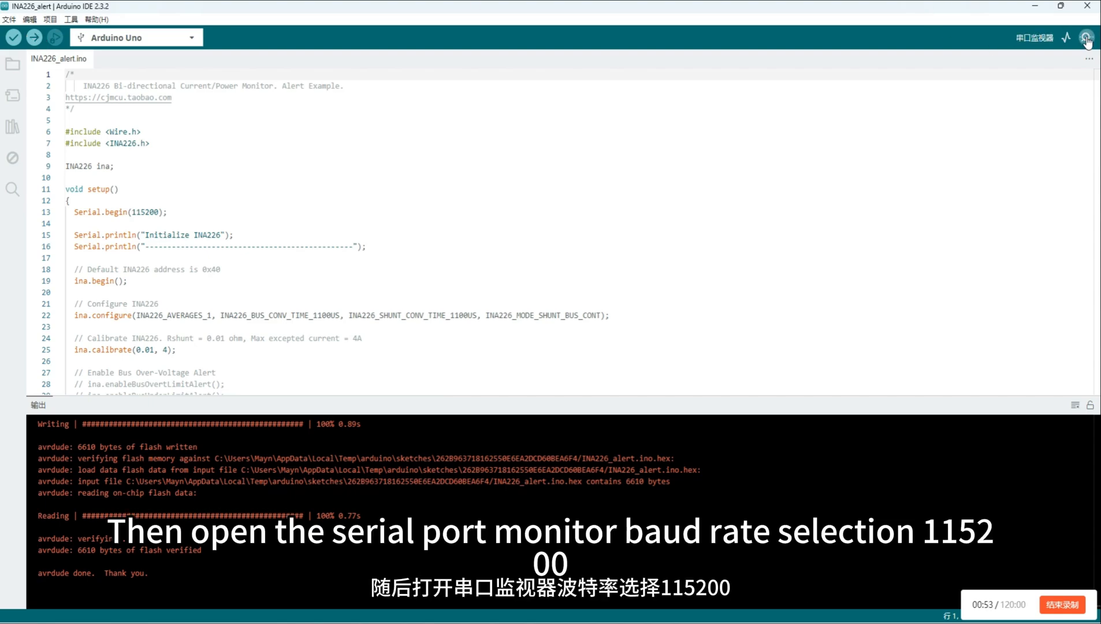
pyautogui.click(1055, 38)
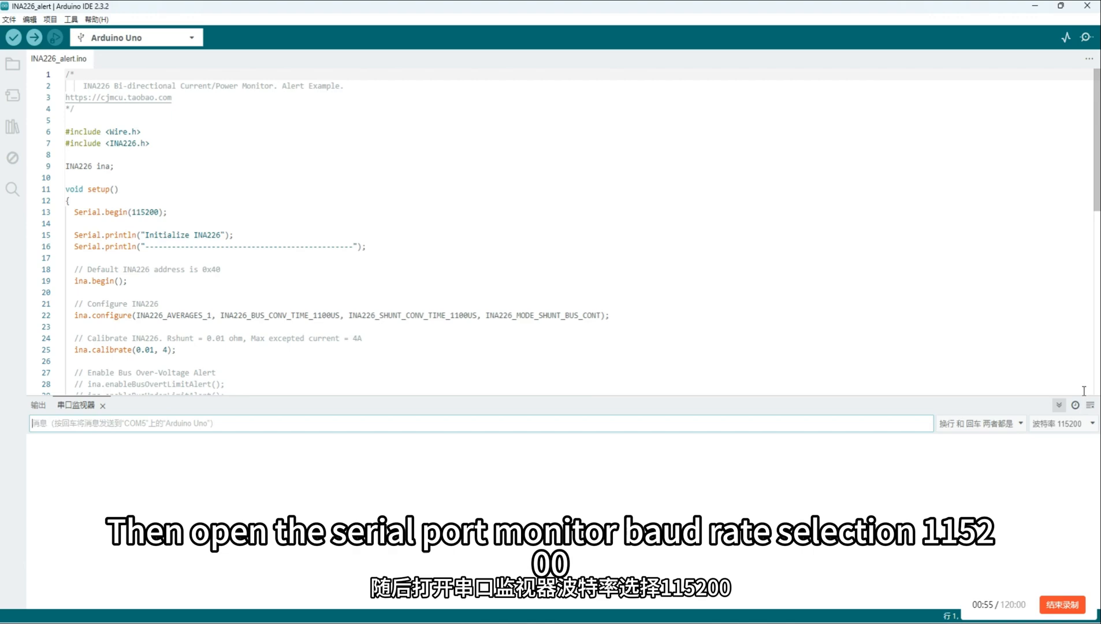